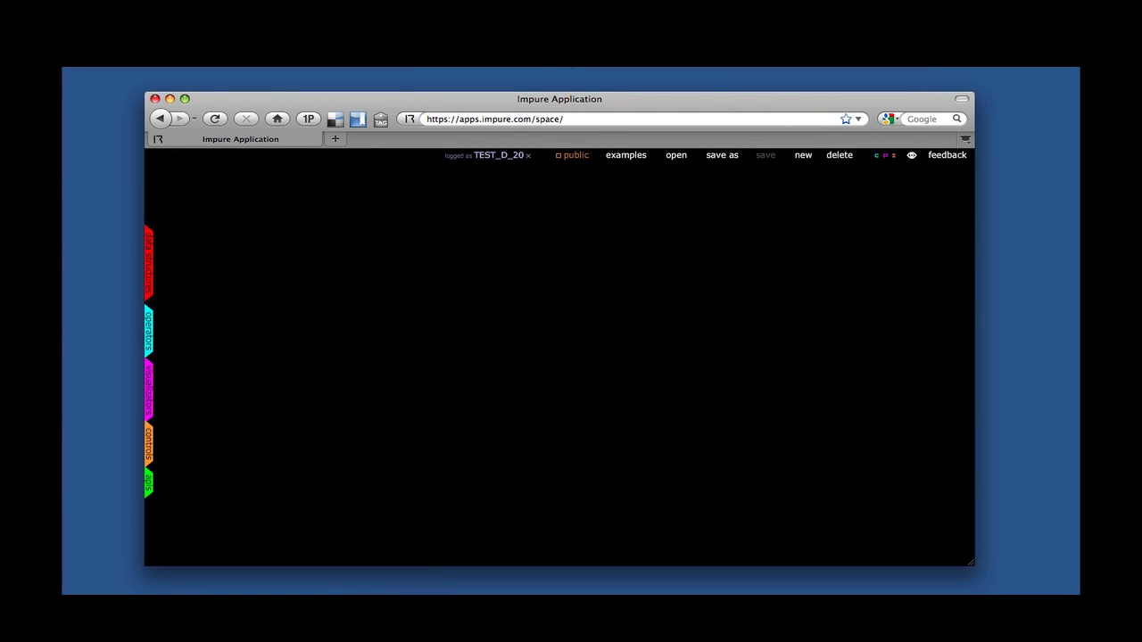
mouse_move(677, 160)
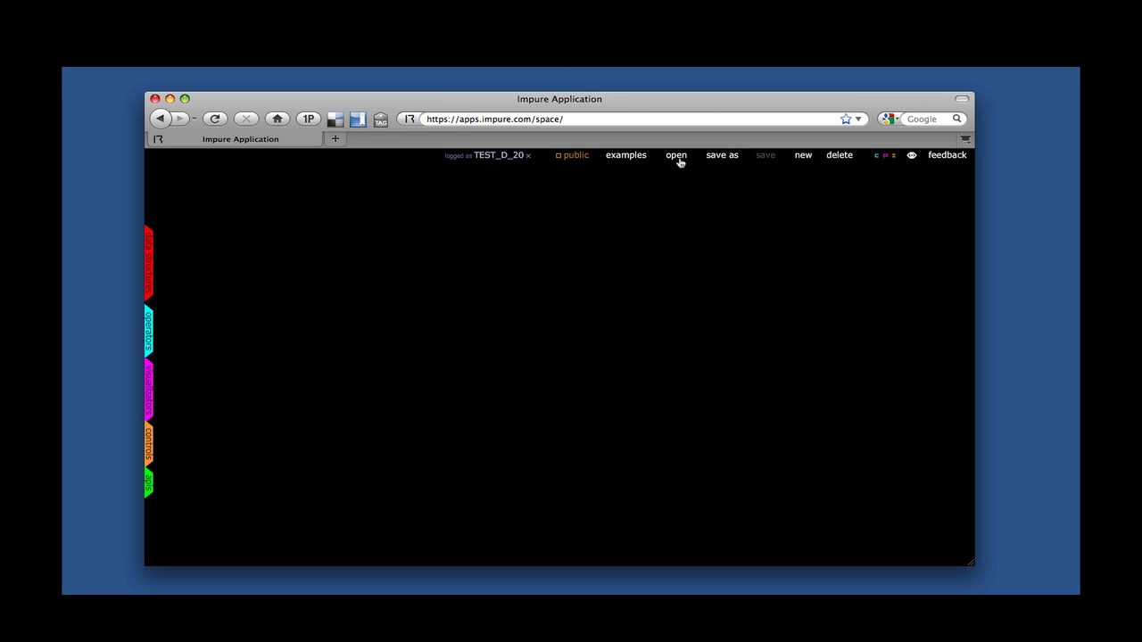
Load the saved Test workspace where 5 and 10 add up to 15.
click(674, 153)
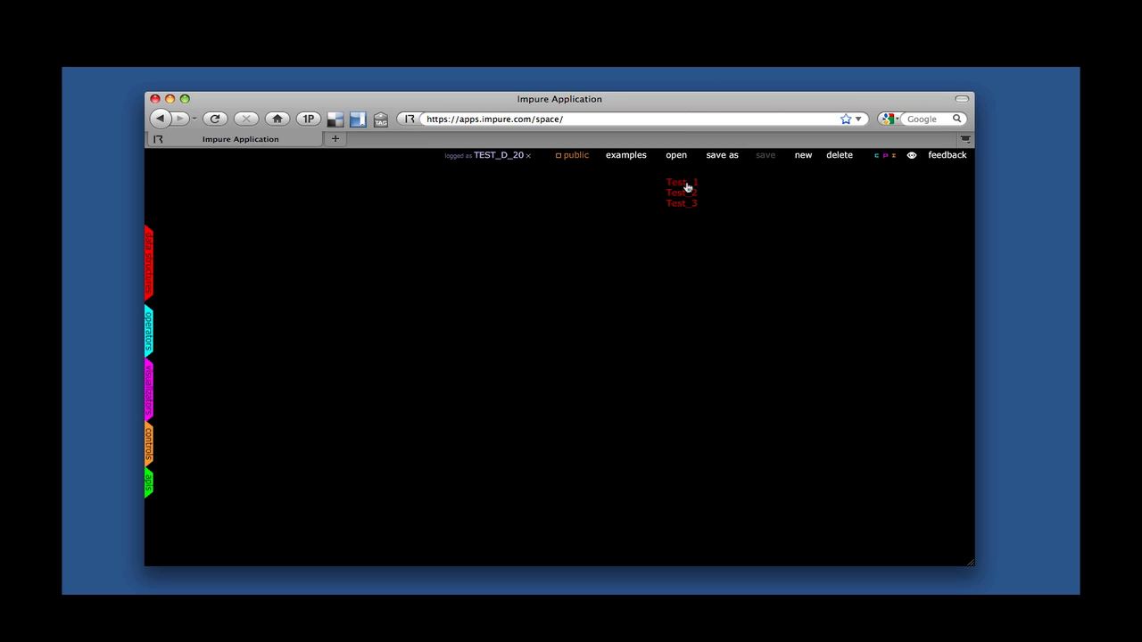
click(680, 182)
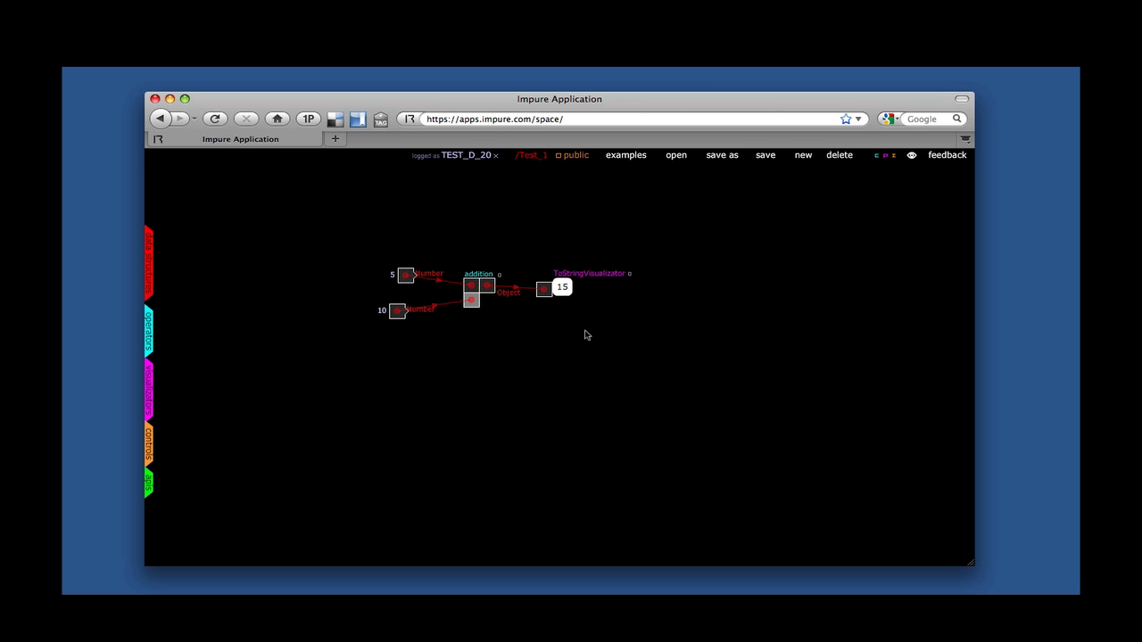
mouse_move(396, 312)
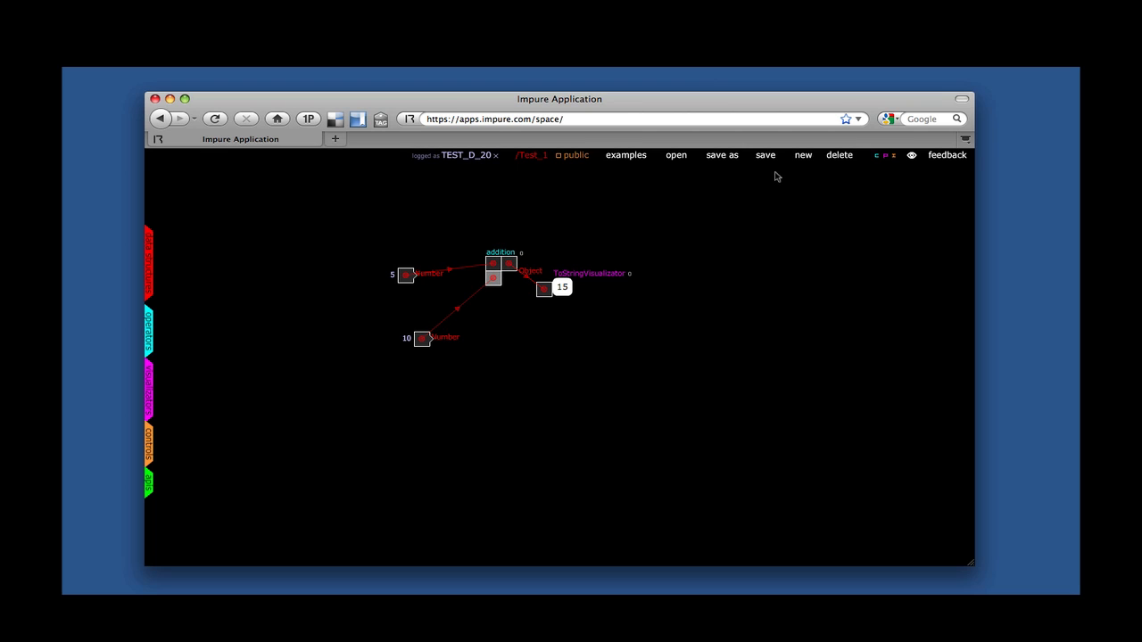
mouse_move(764, 161)
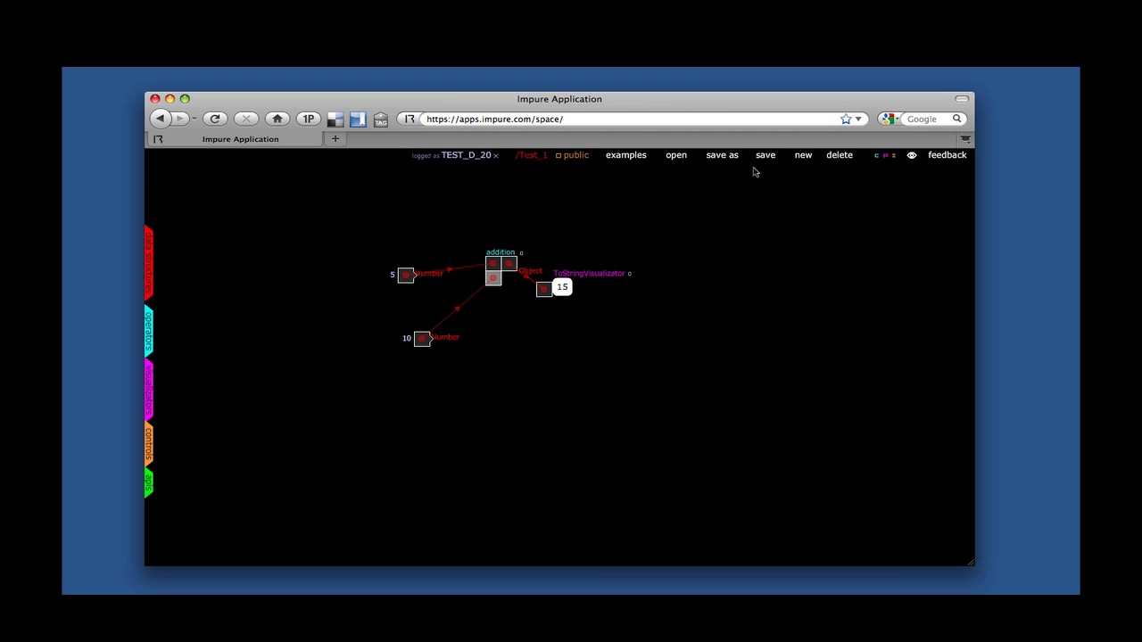
mouse_move(721, 153)
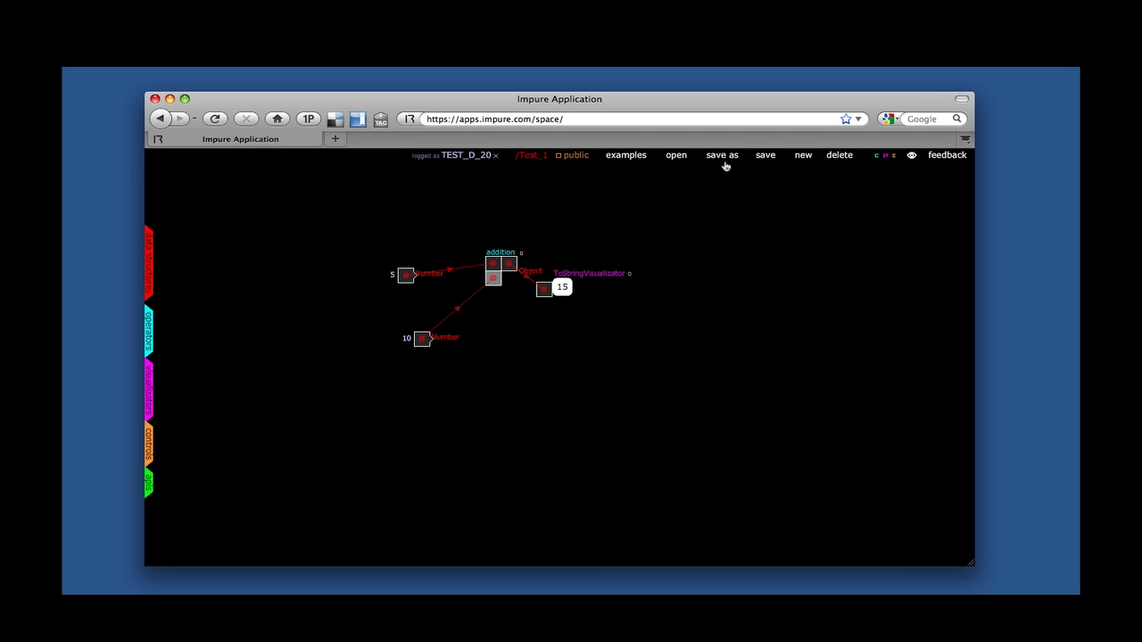
Save a copy of the addition workspace as demos/Test_4.
click(721, 154)
text(demos/Test_4)
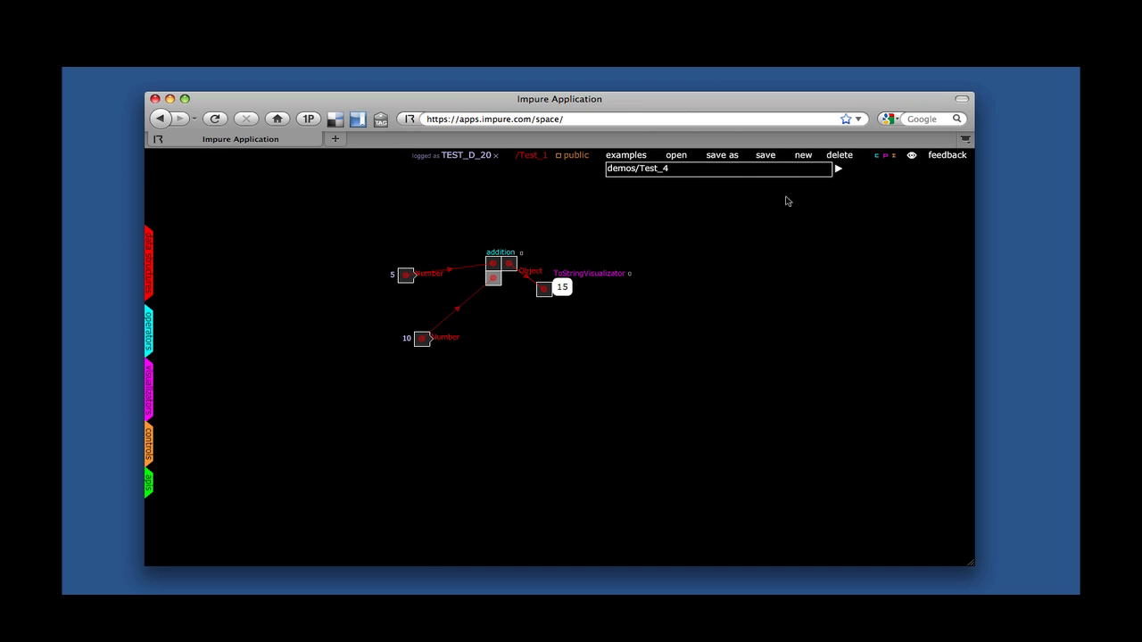
click(837, 167)
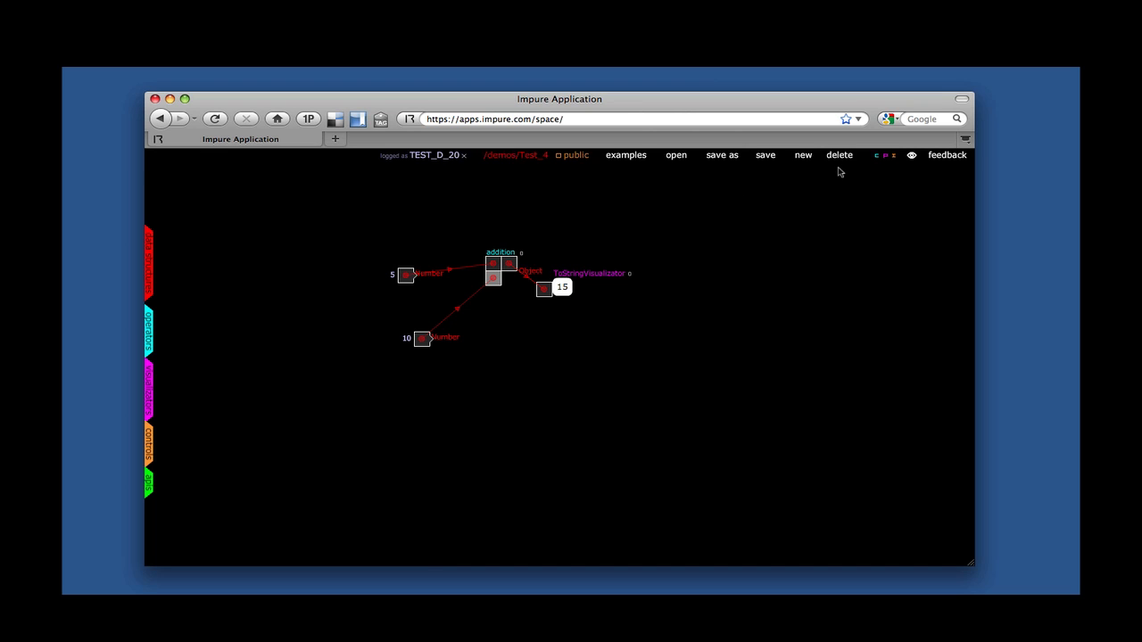
mouse_move(696, 232)
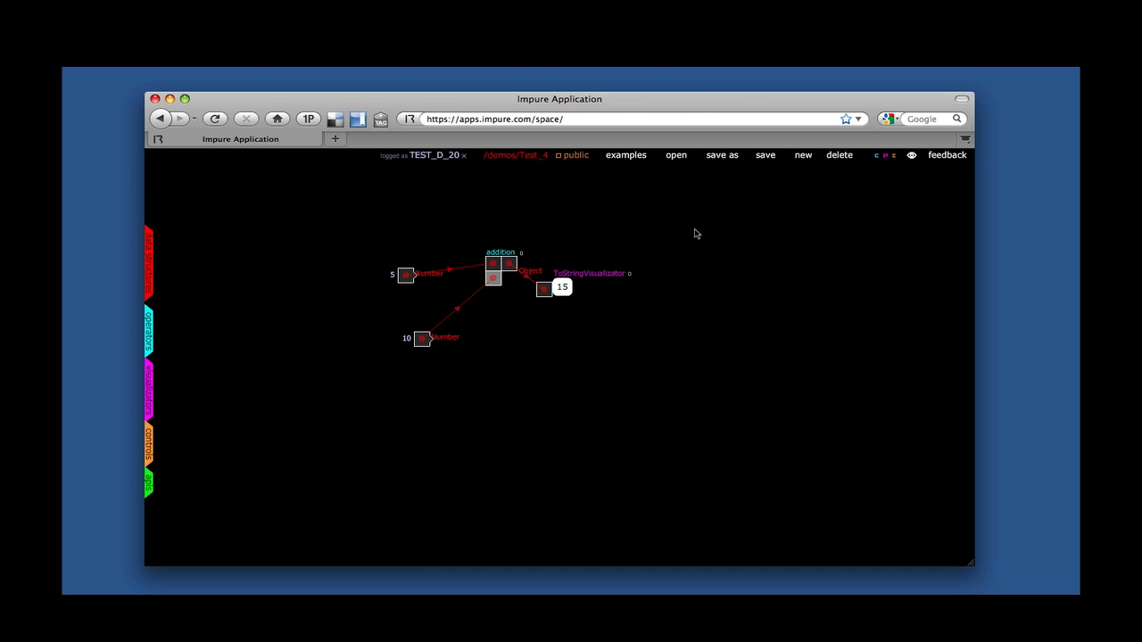
mouse_move(589, 240)
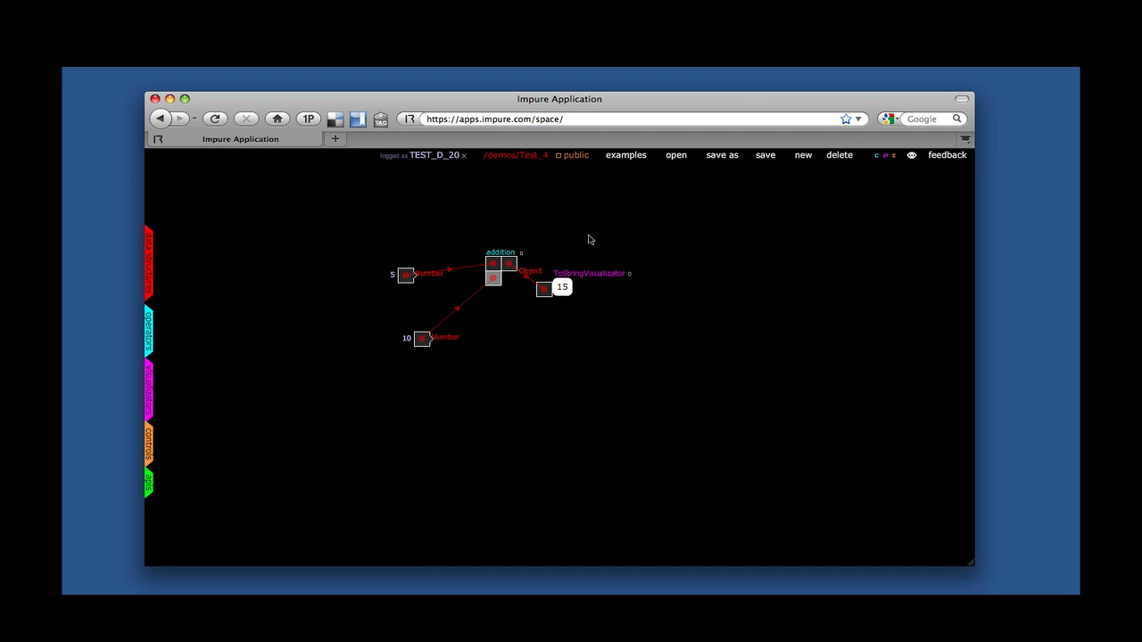
mouse_move(825, 194)
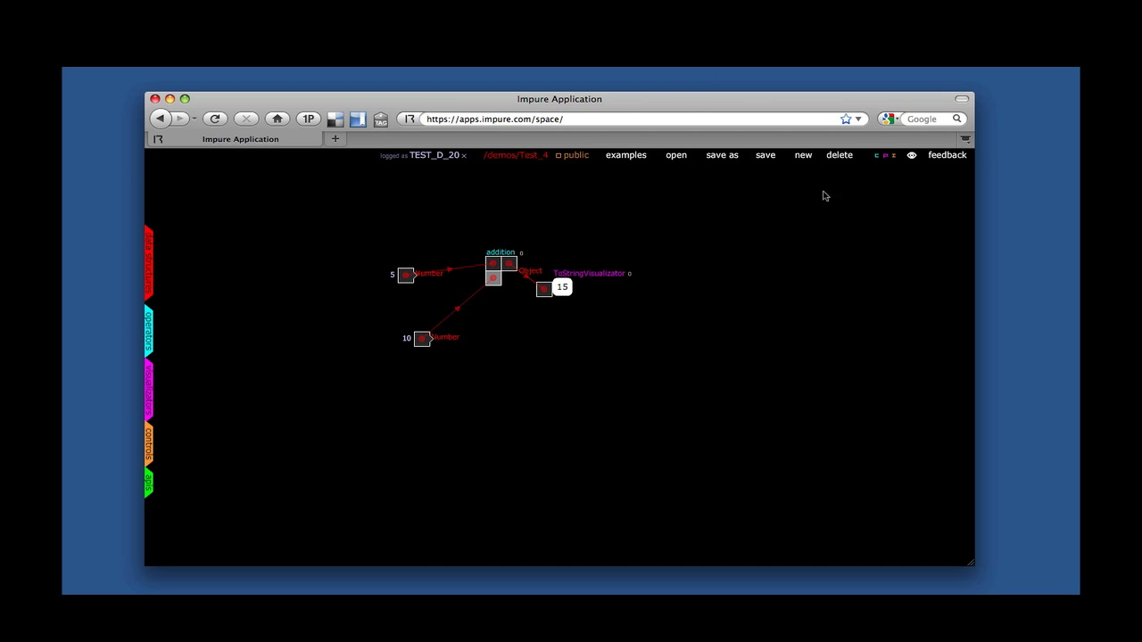
mouse_move(838, 153)
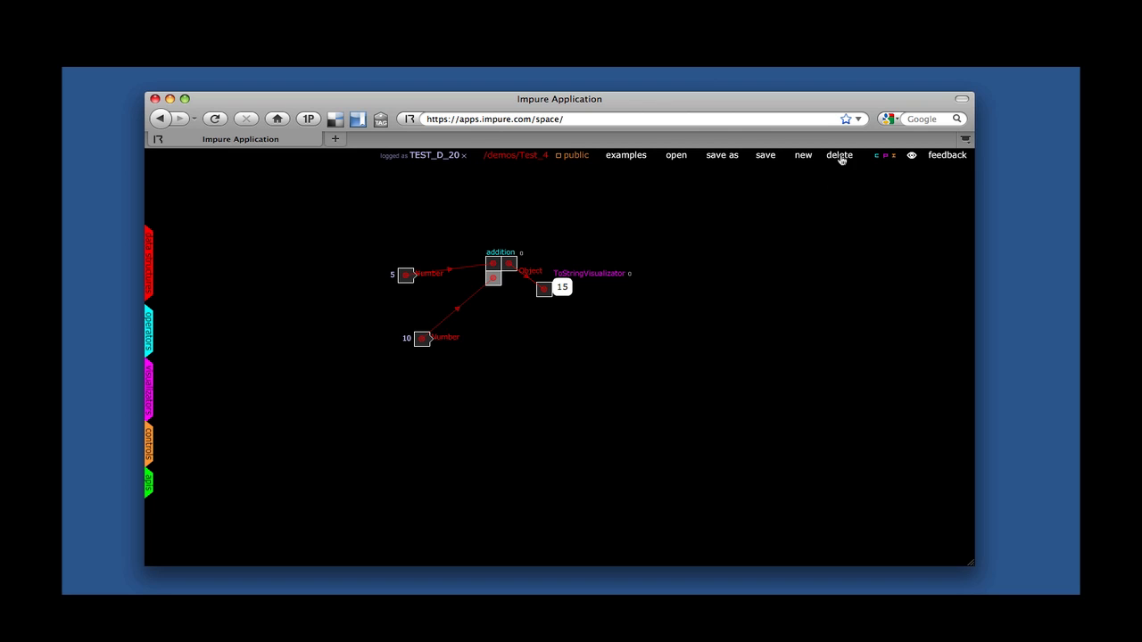
Delete the demos/Test_4 workspace and reopen the saved workspaces list.
click(839, 154)
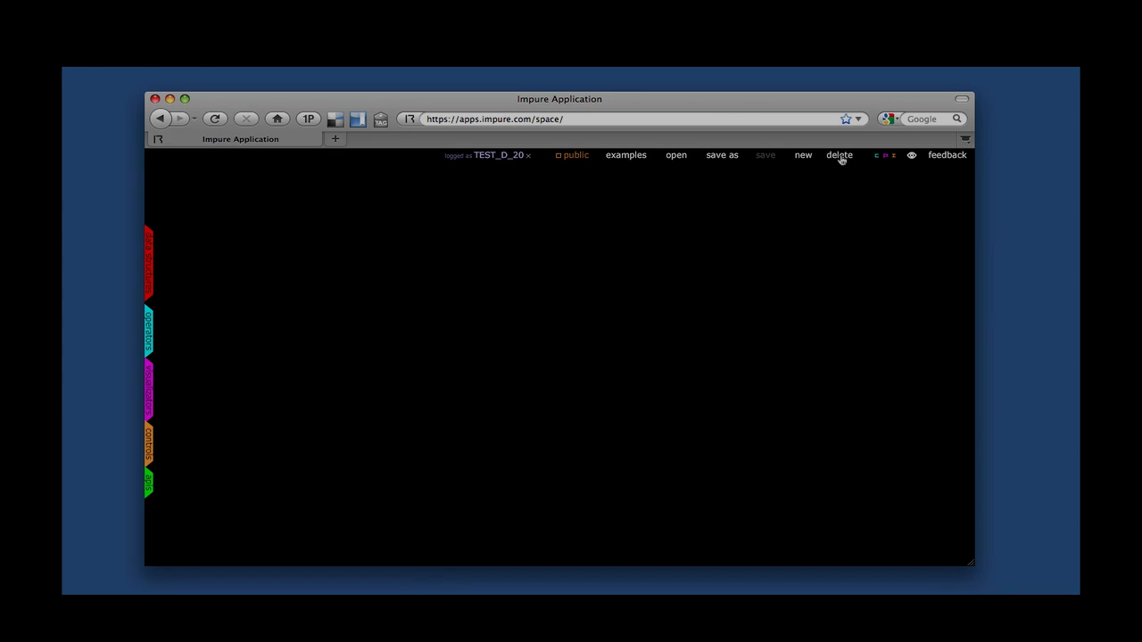
click(674, 153)
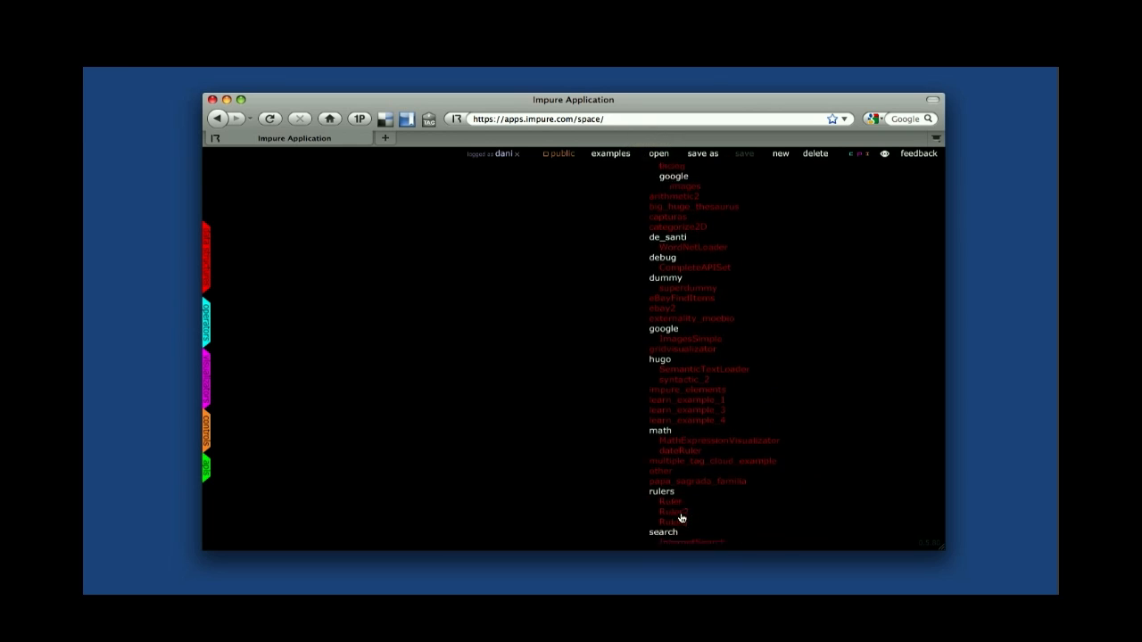
Browse the examples list of workspaces grouped by author.
scroll(down, 3)
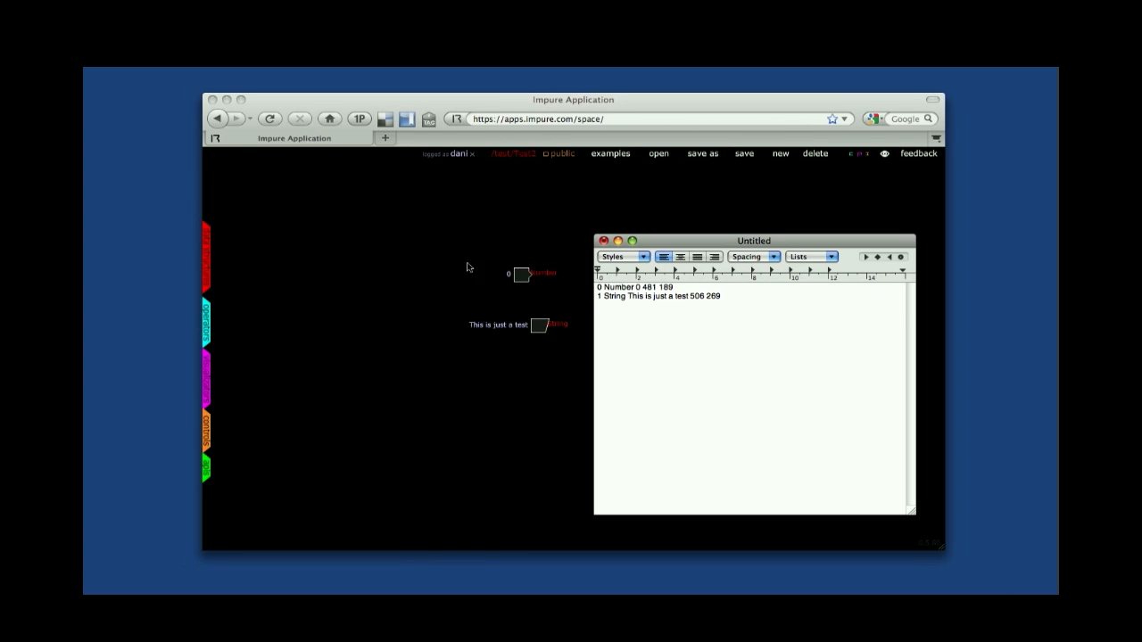
mouse_move(501, 291)
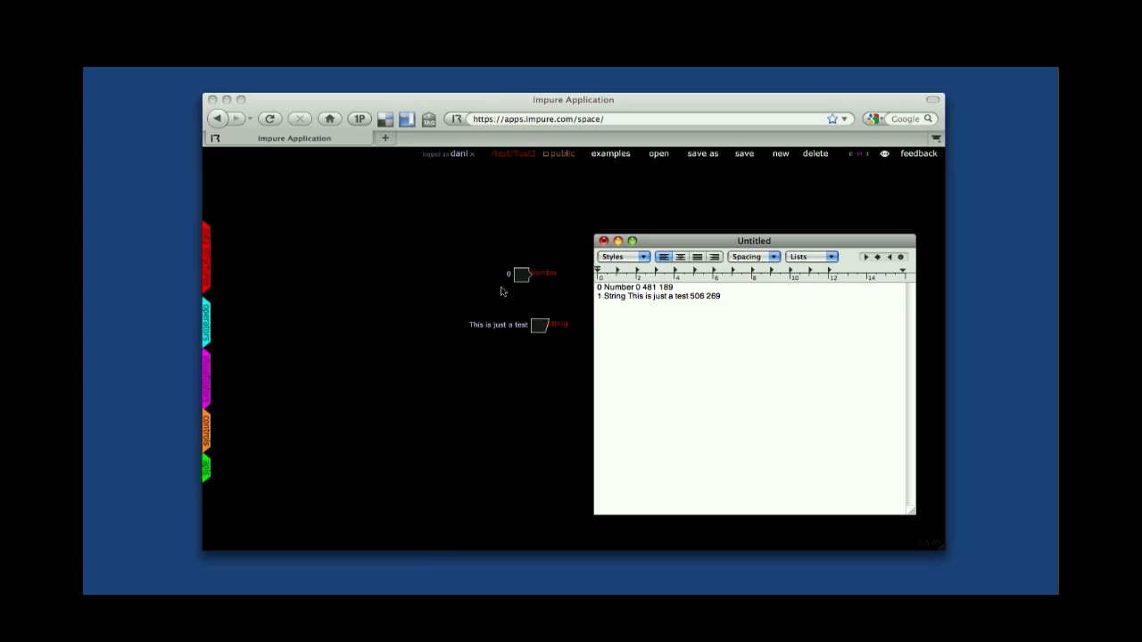
mouse_move(486, 321)
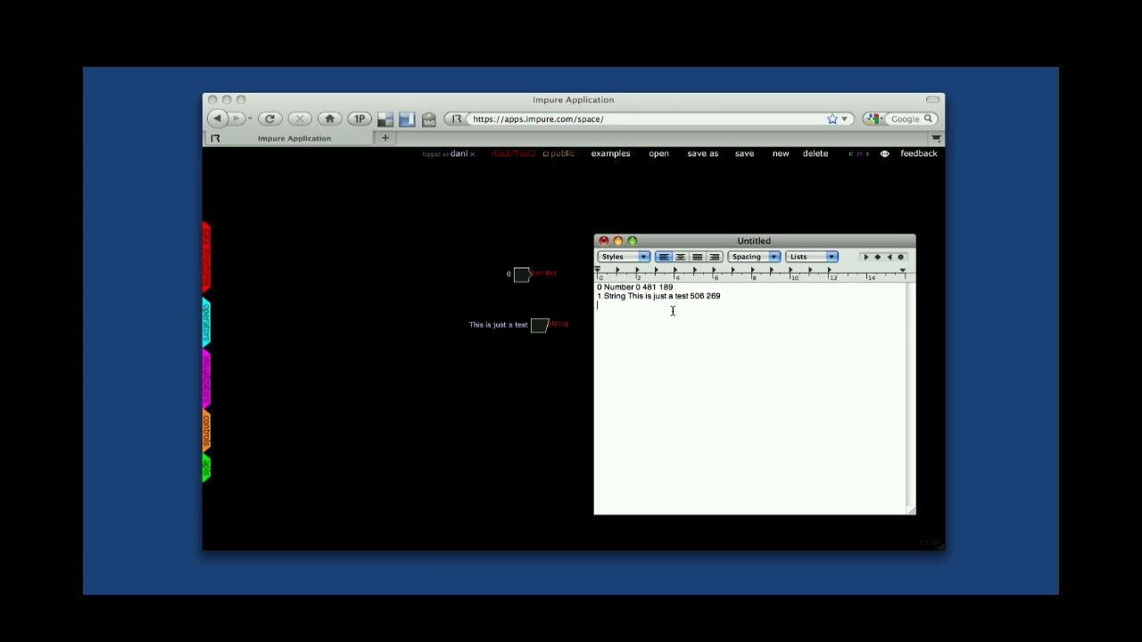
Select both exported node code lines in the TextEdit document.
drag(598, 285, 723, 296)
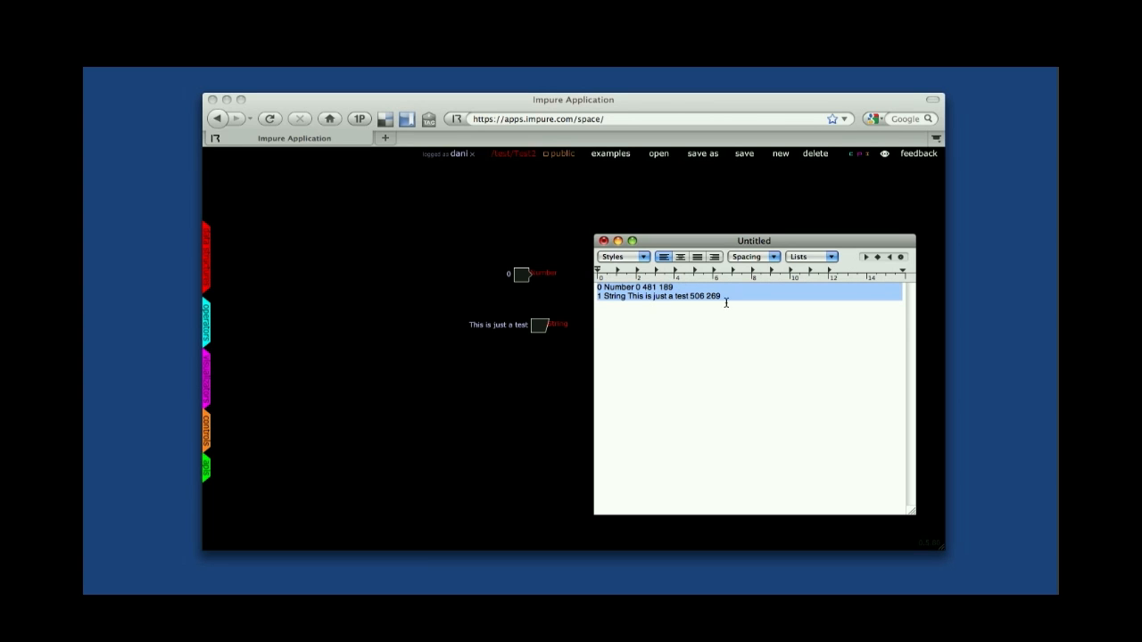
click(723, 296)
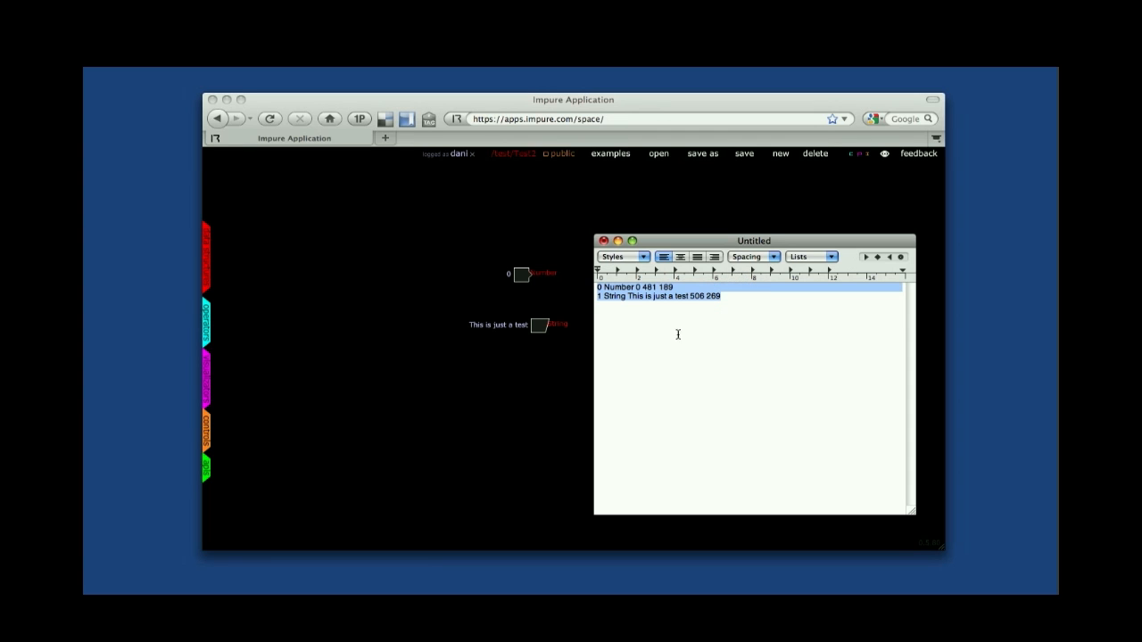
mouse_move(686, 339)
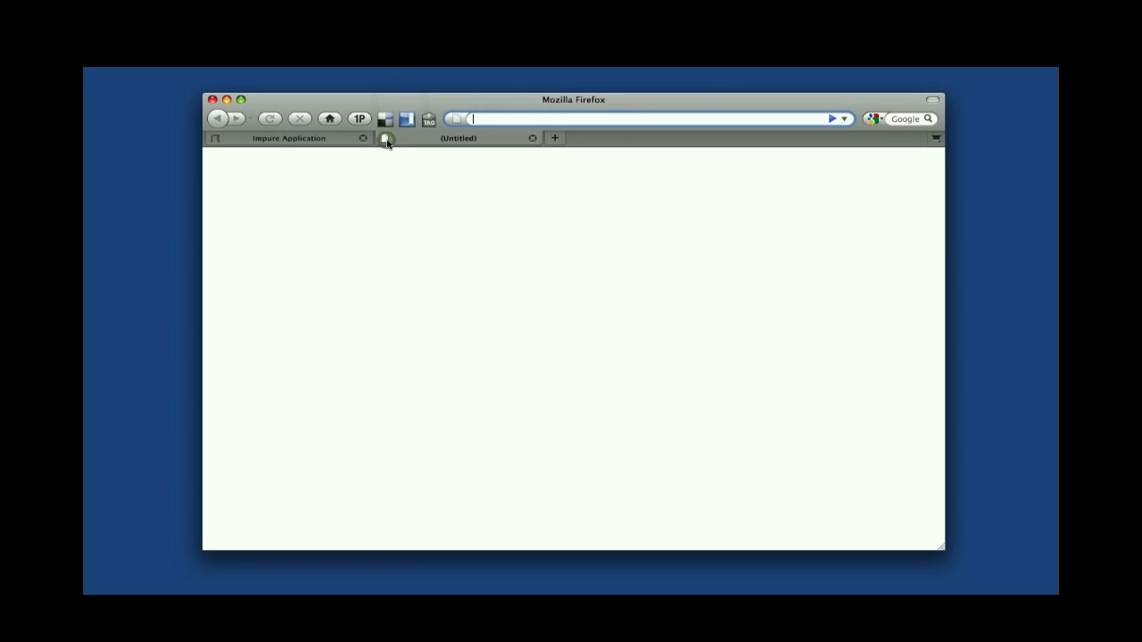
Find the Impure Wiki code snippets page and copy the 'counting words on a text' snippet.
text(code)
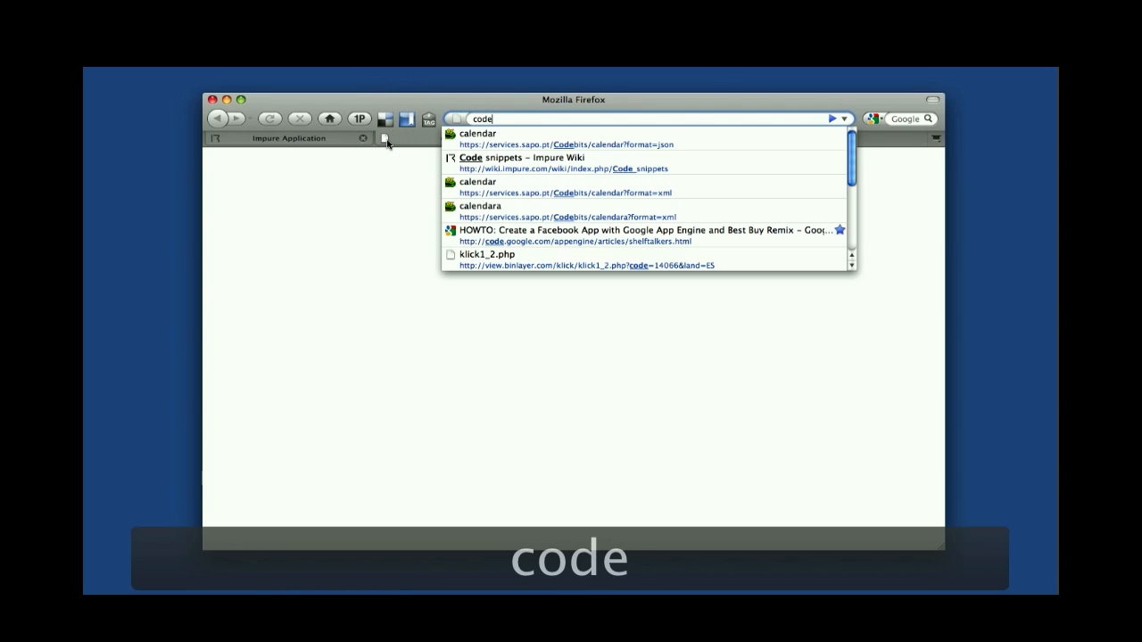
key(down)
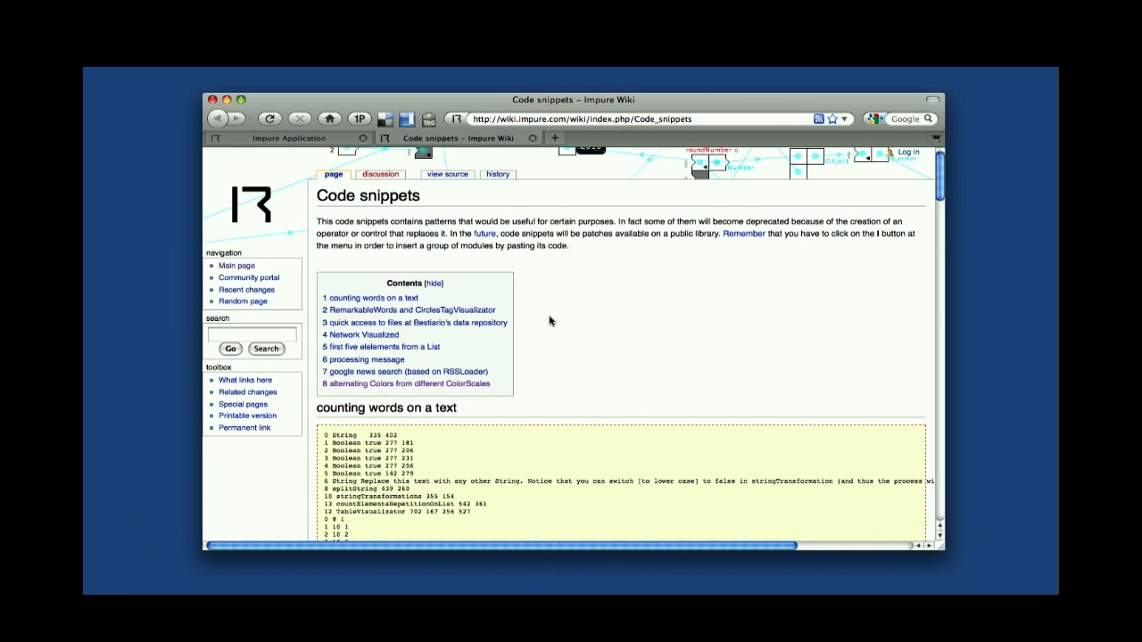
scroll(down, 3)
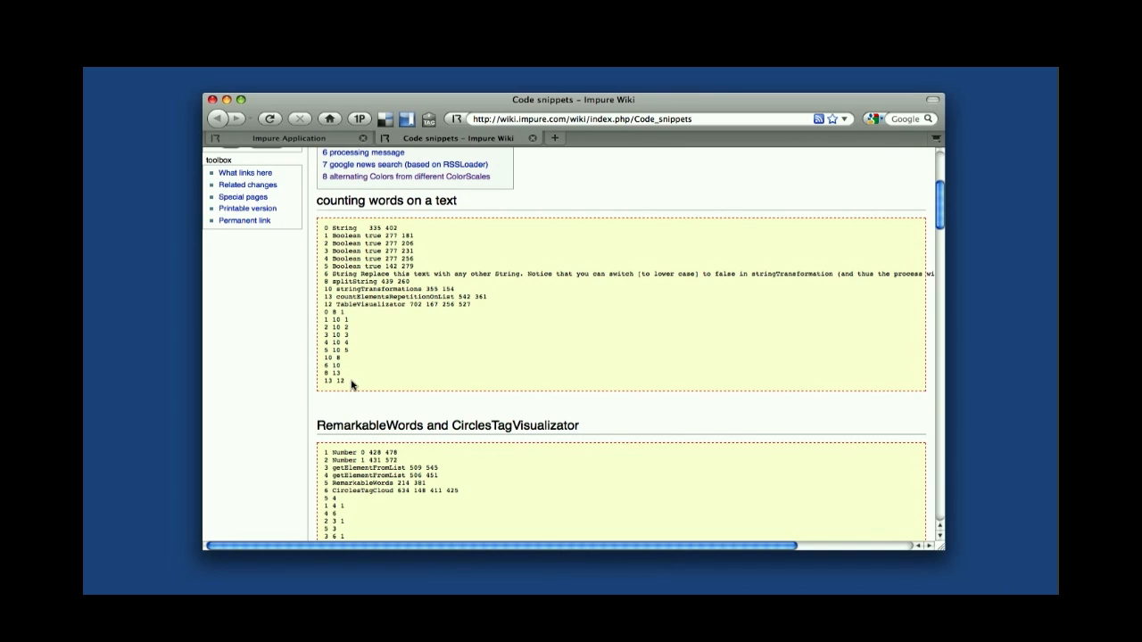
drag(323, 235, 350, 380)
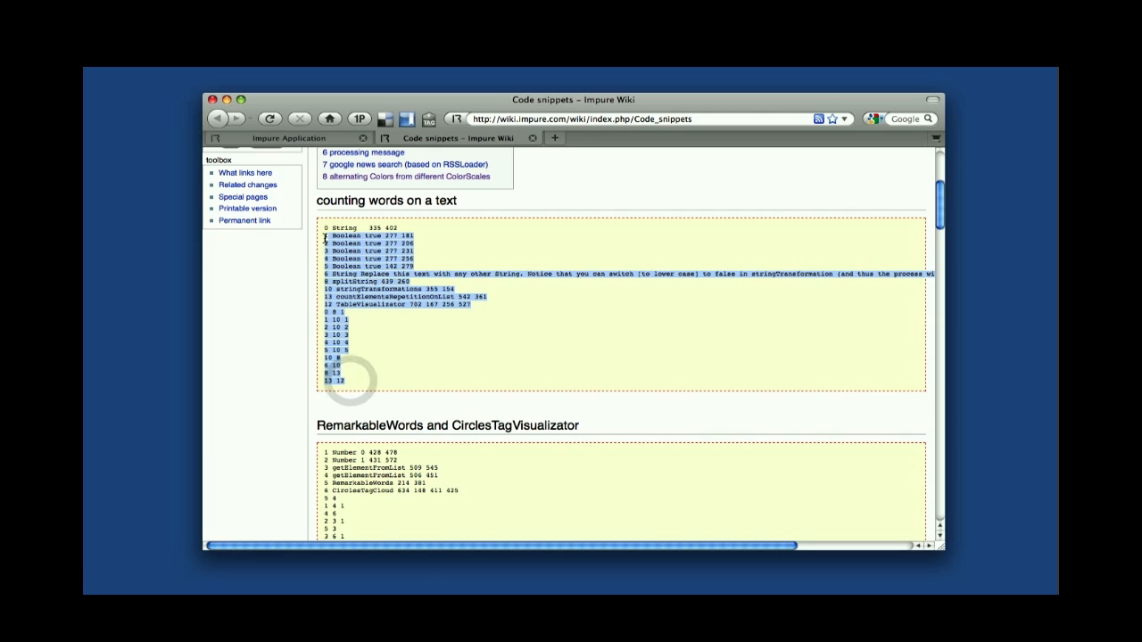
key(cmd+c)
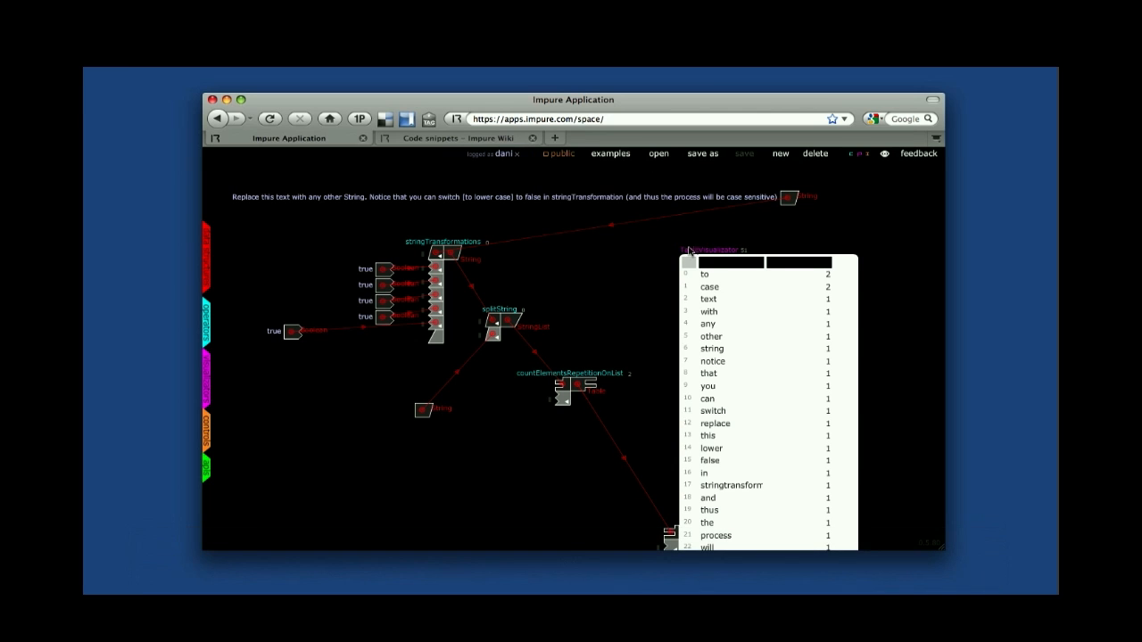
mouse_move(571, 223)
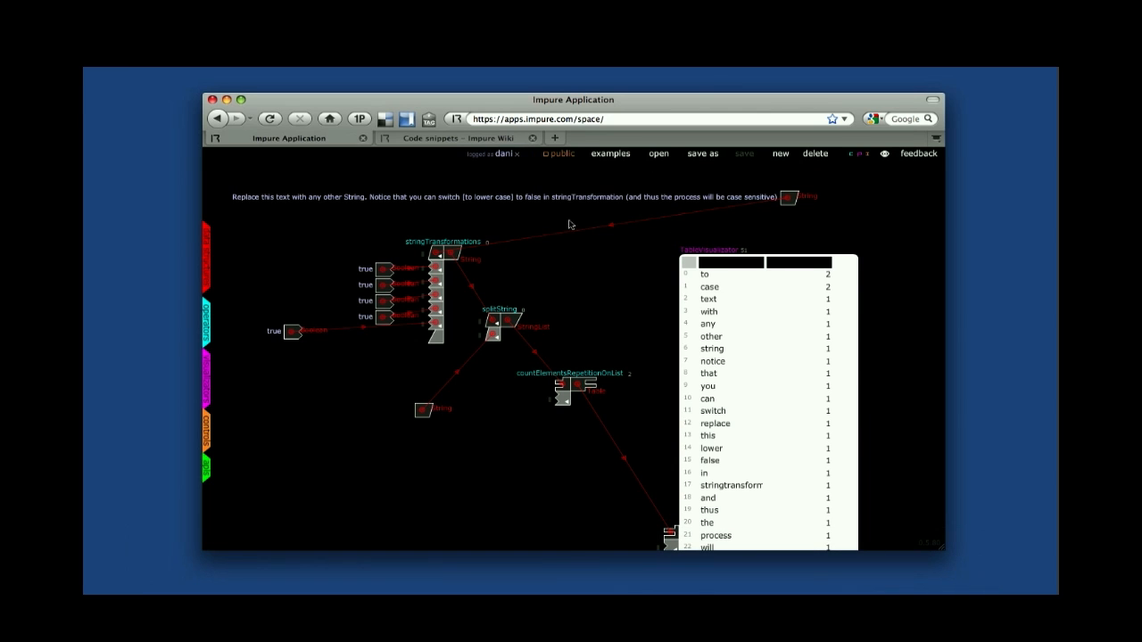
Check the wiki snippets page and return to the pasted word-count network in Impure.
click(461, 137)
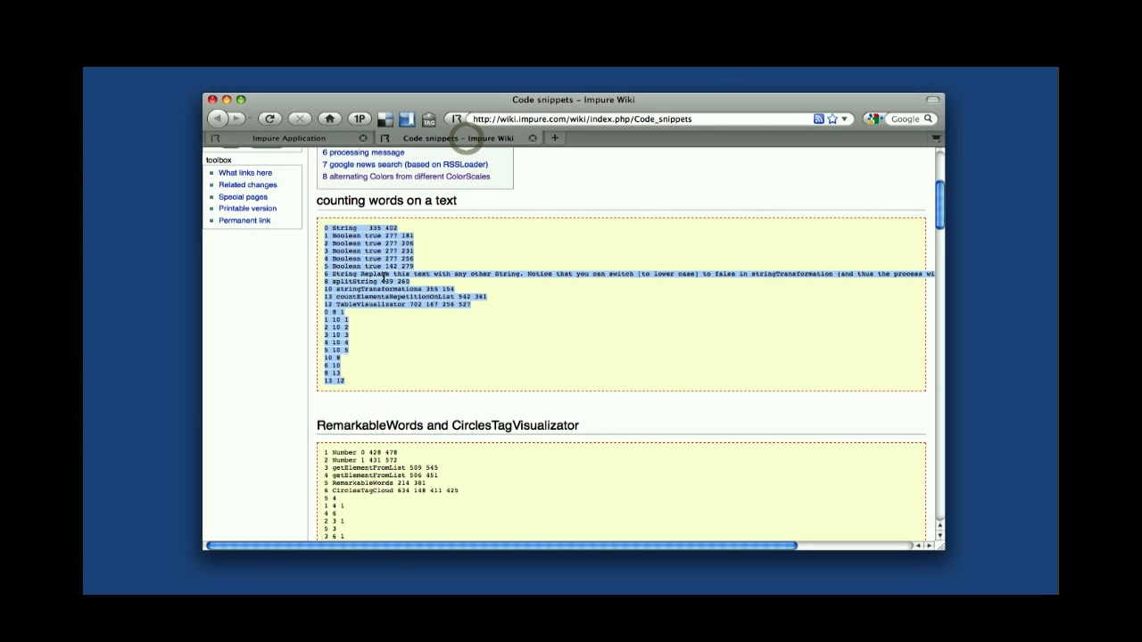
click(285, 137)
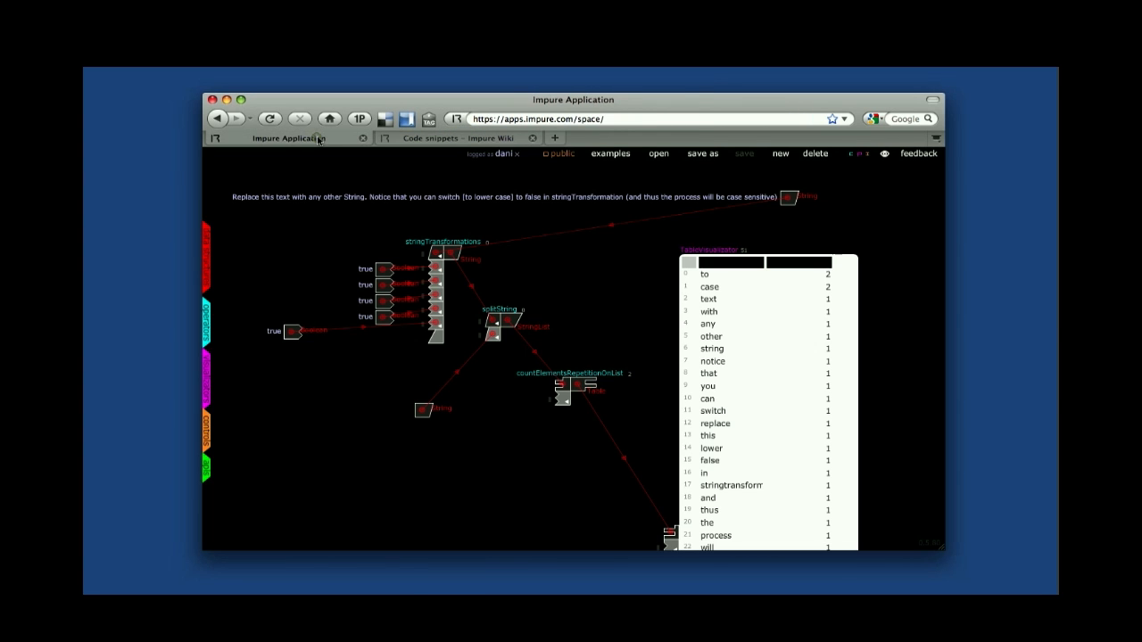
mouse_move(600, 272)
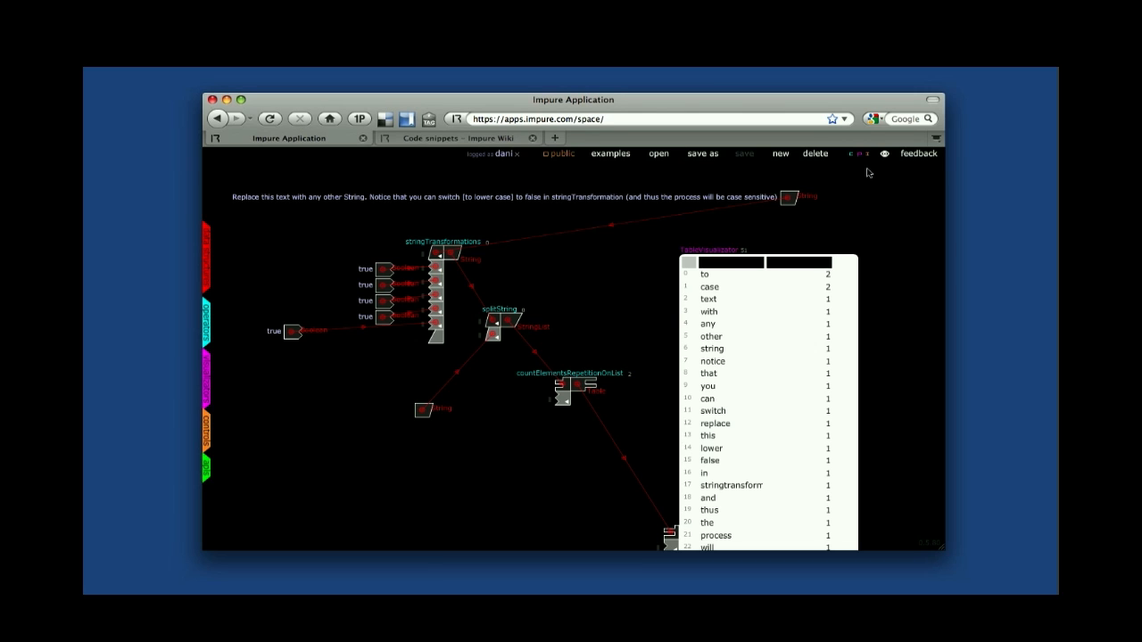
mouse_move(581, 250)
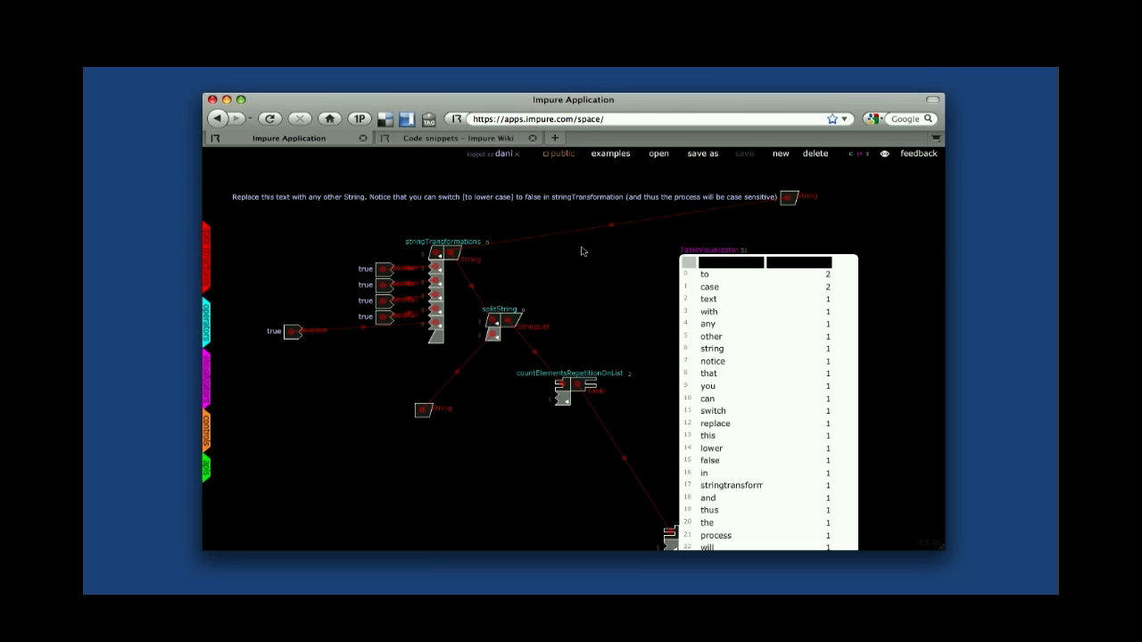
mouse_move(591, 275)
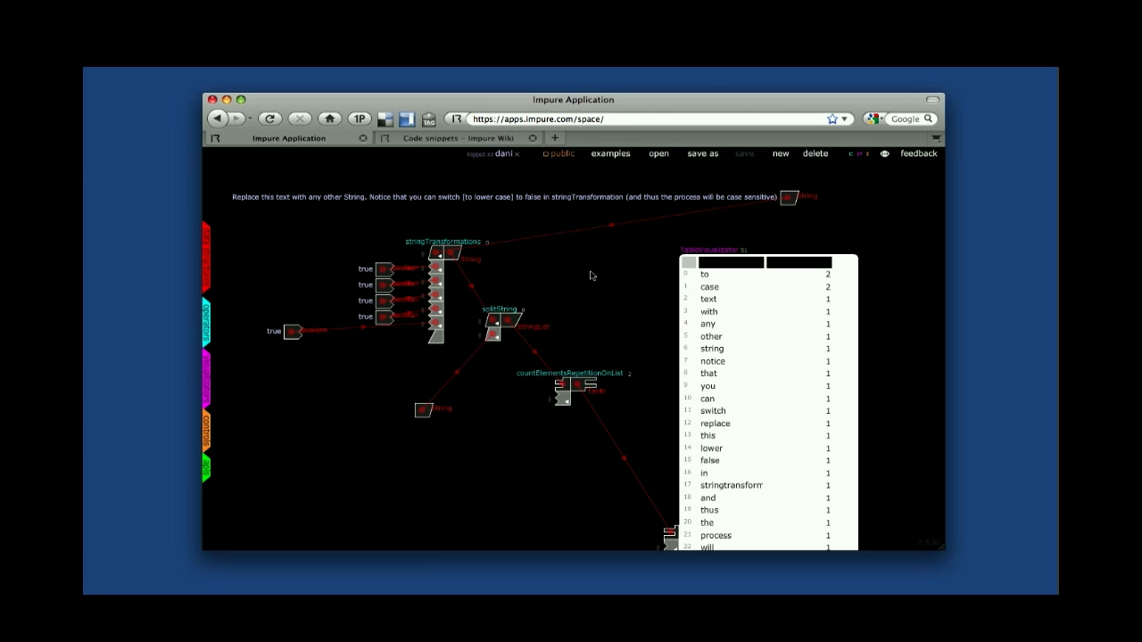
Copy the RemarkableWords and CirclesTagVisualizator snippet from the wiki code snippets page.
click(437, 137)
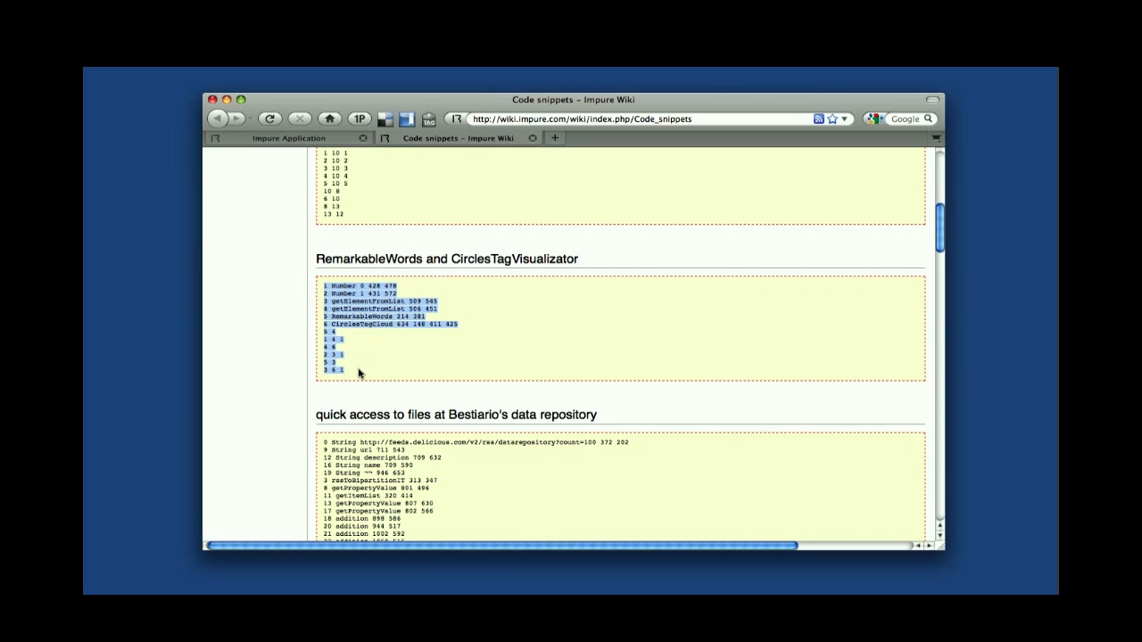
key(cmd+c)
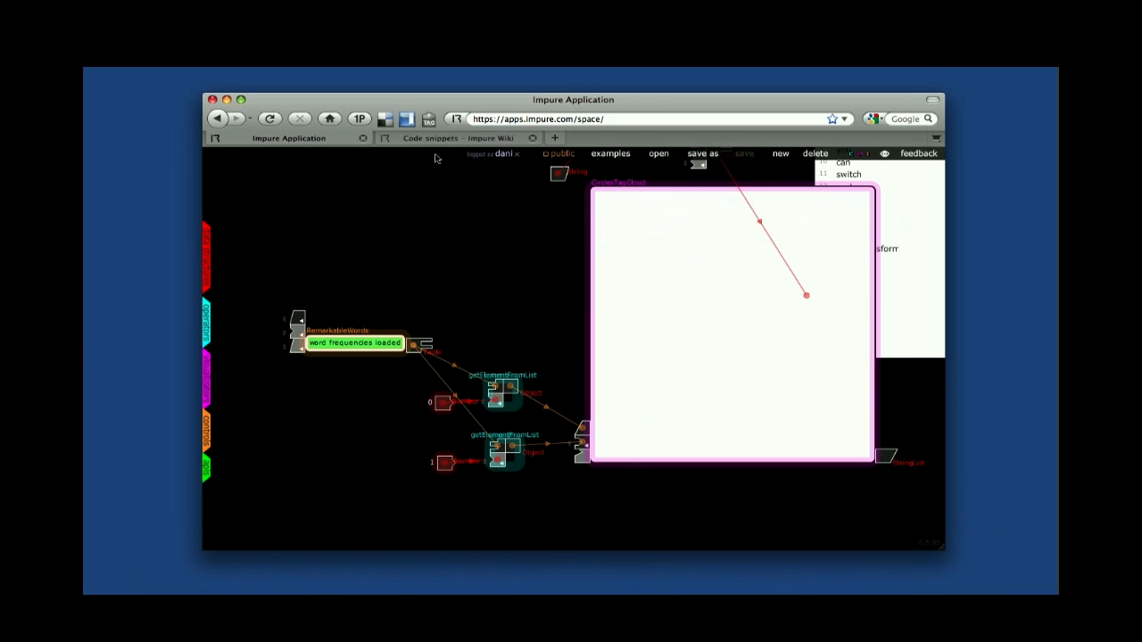
Review the wiki snippets page further and return to the Impure workspace with the new visualizer modules.
click(432, 139)
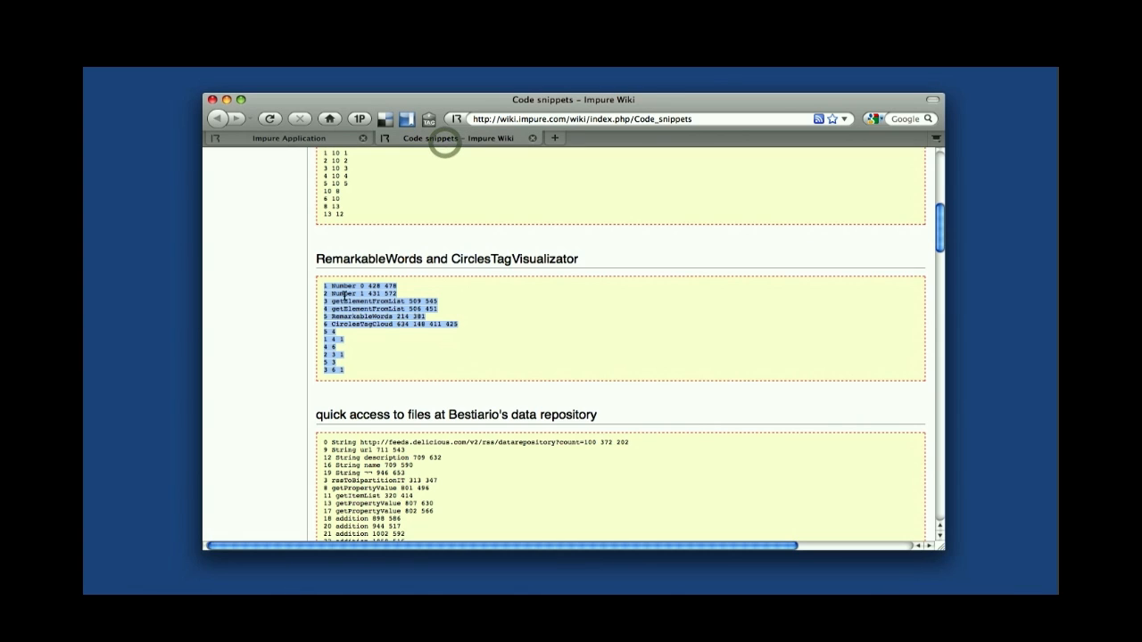
click(287, 137)
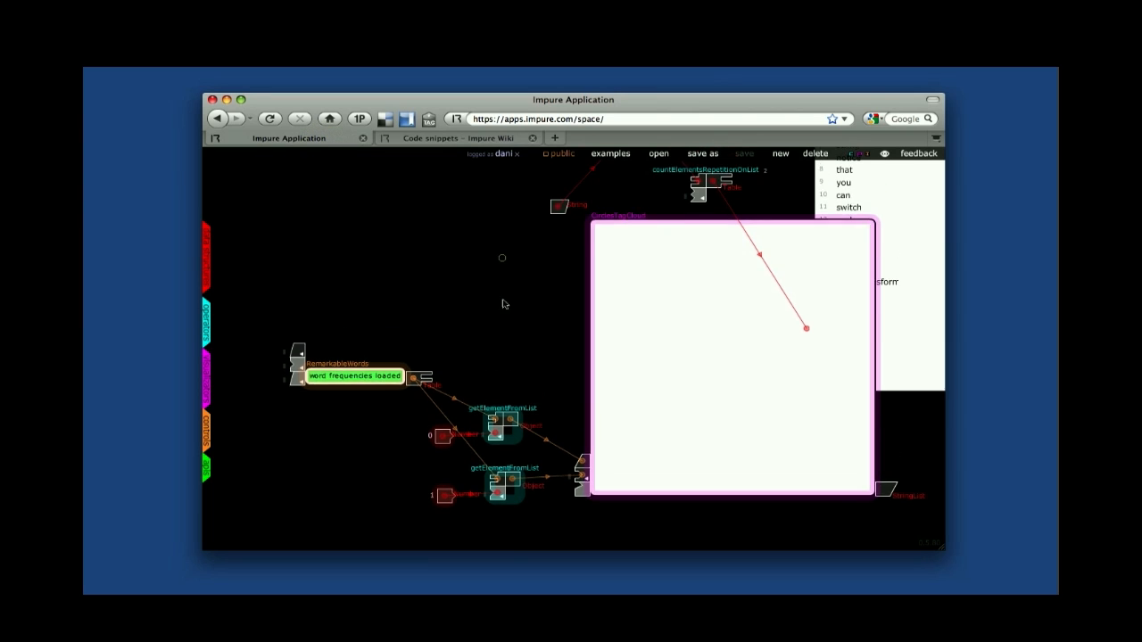
click(457, 137)
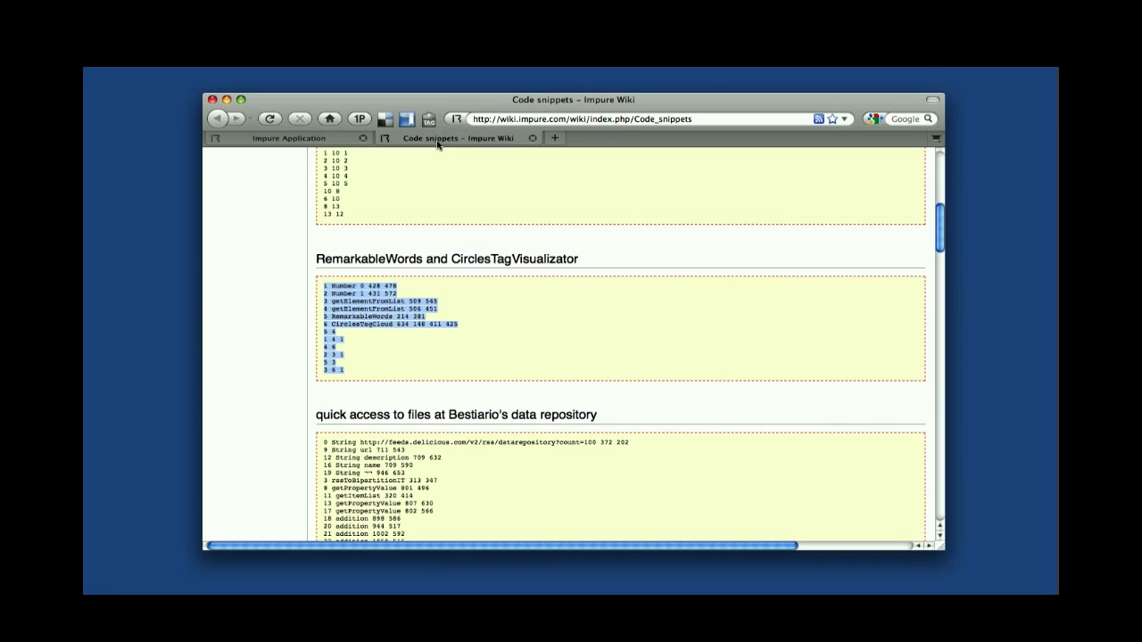
scroll(down, 3)
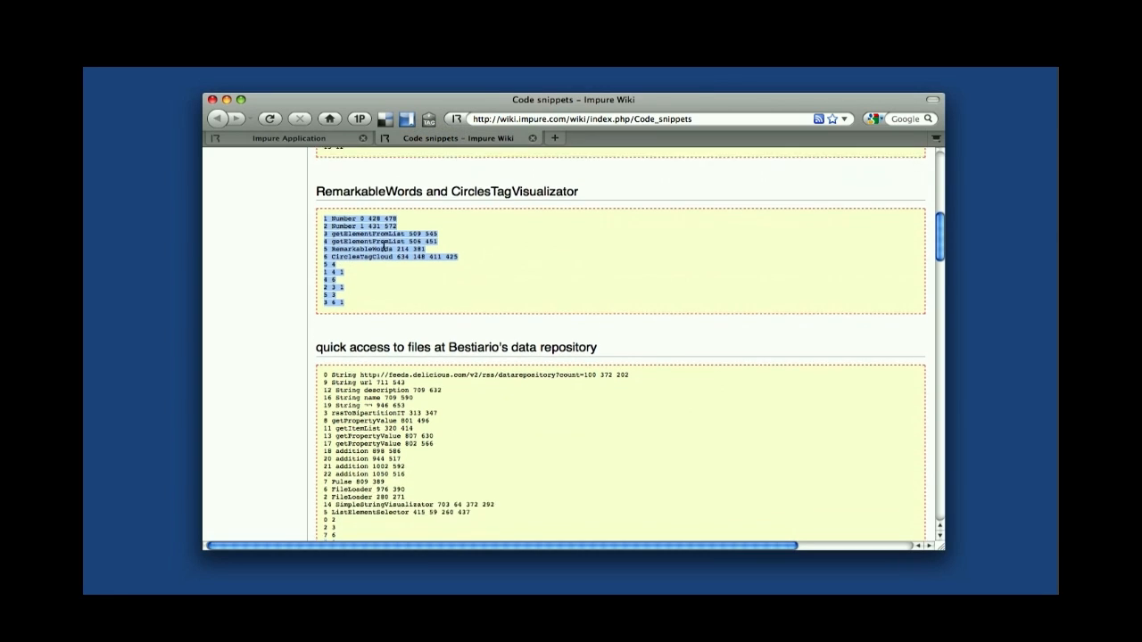
scroll(down, 3)
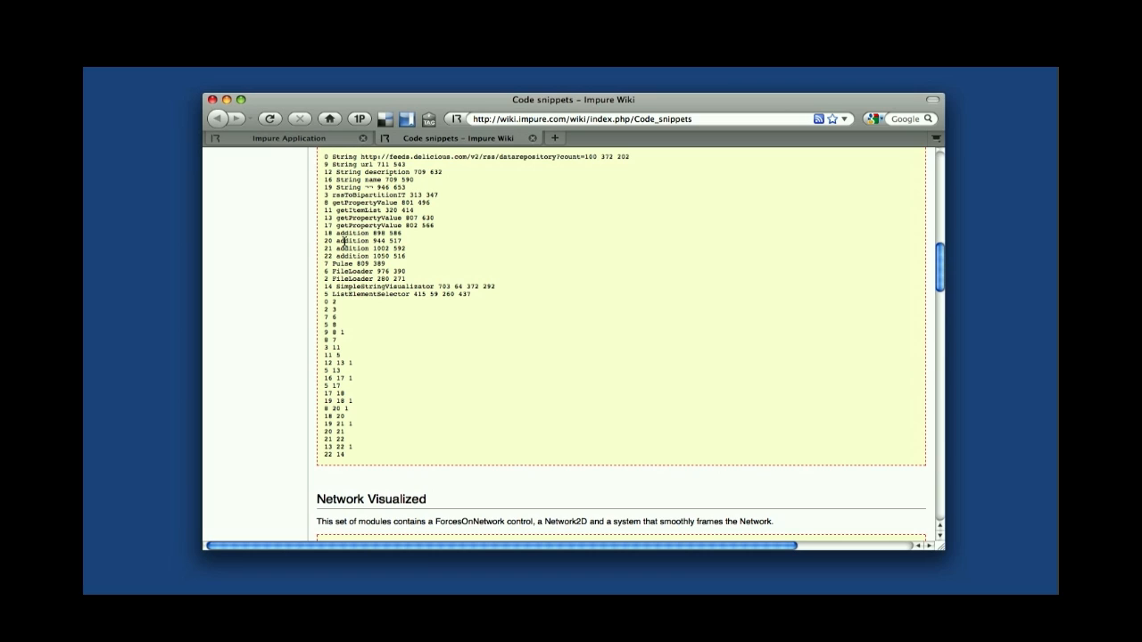
click(286, 137)
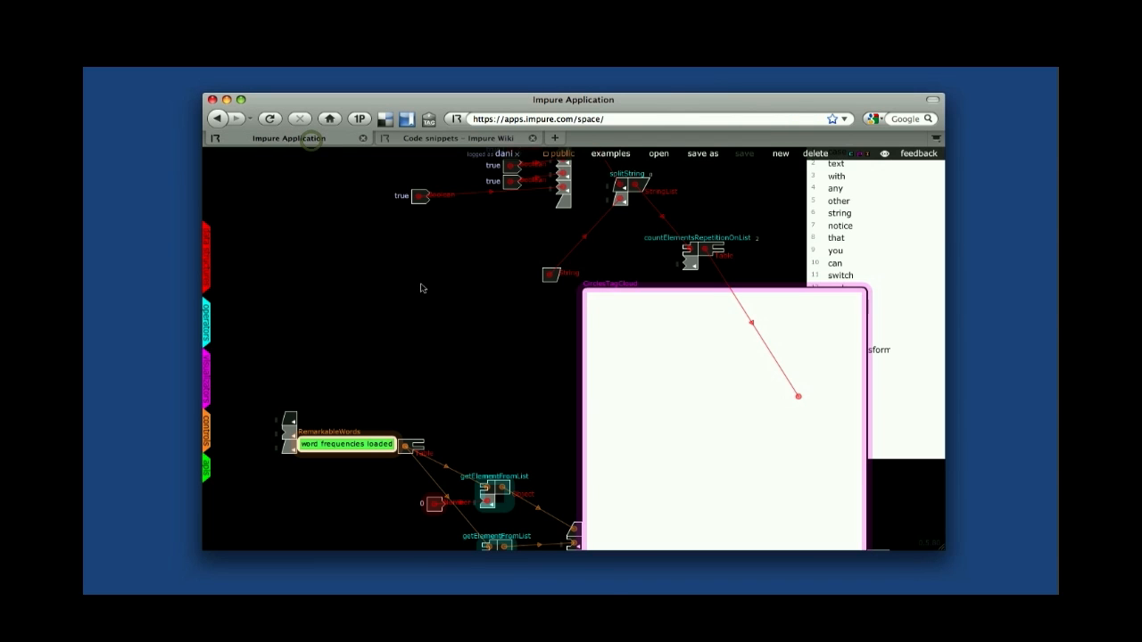
mouse_move(472, 346)
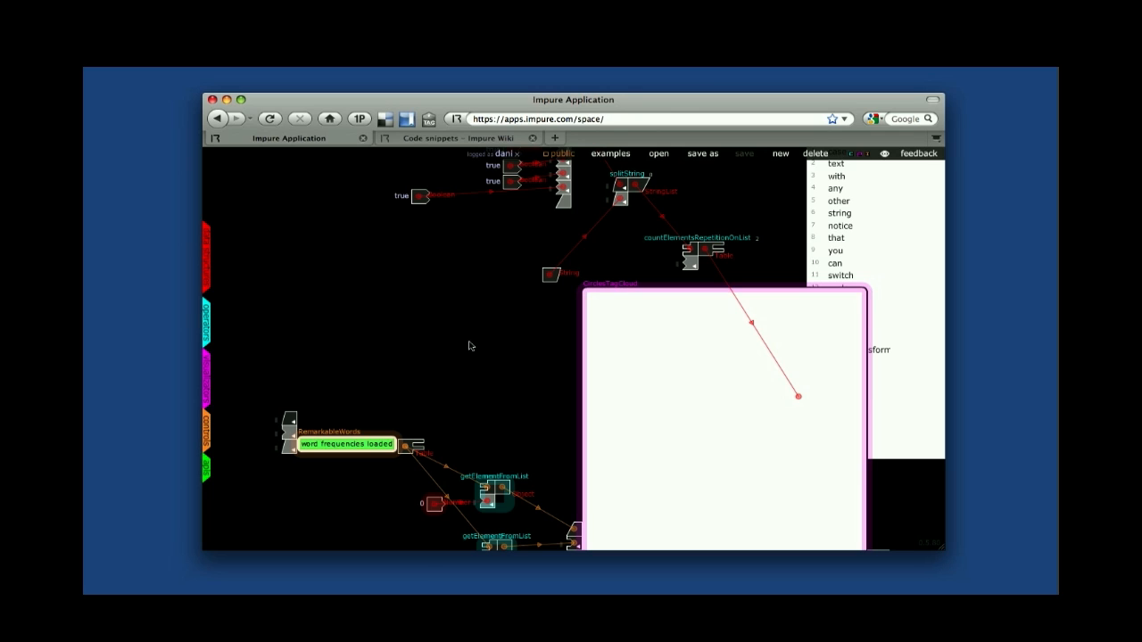
mouse_move(489, 356)
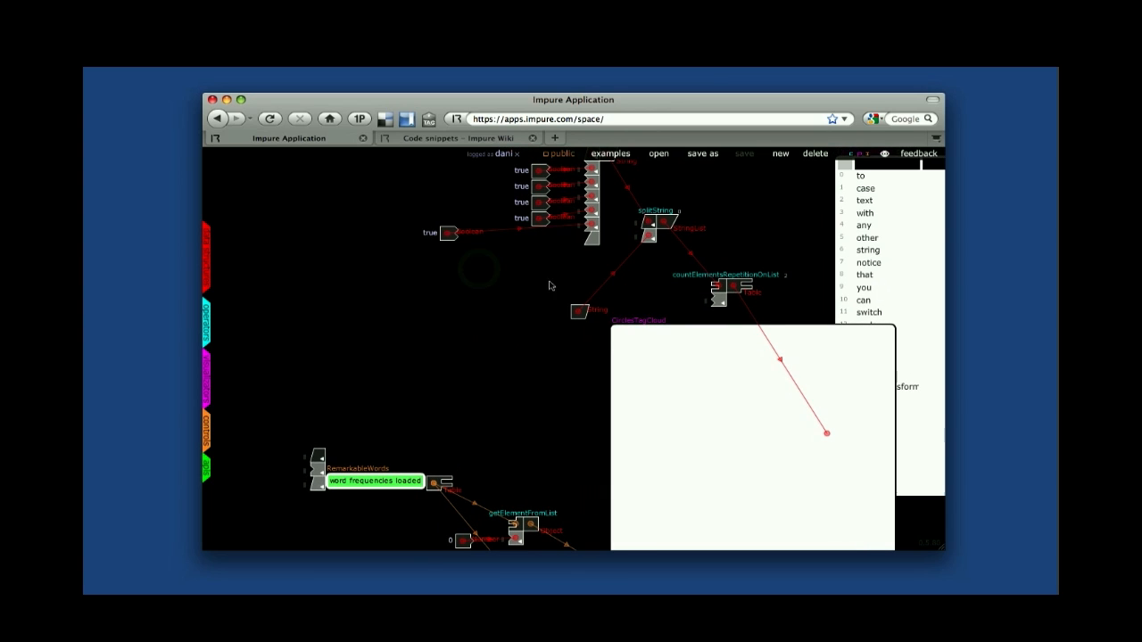
mouse_move(574, 275)
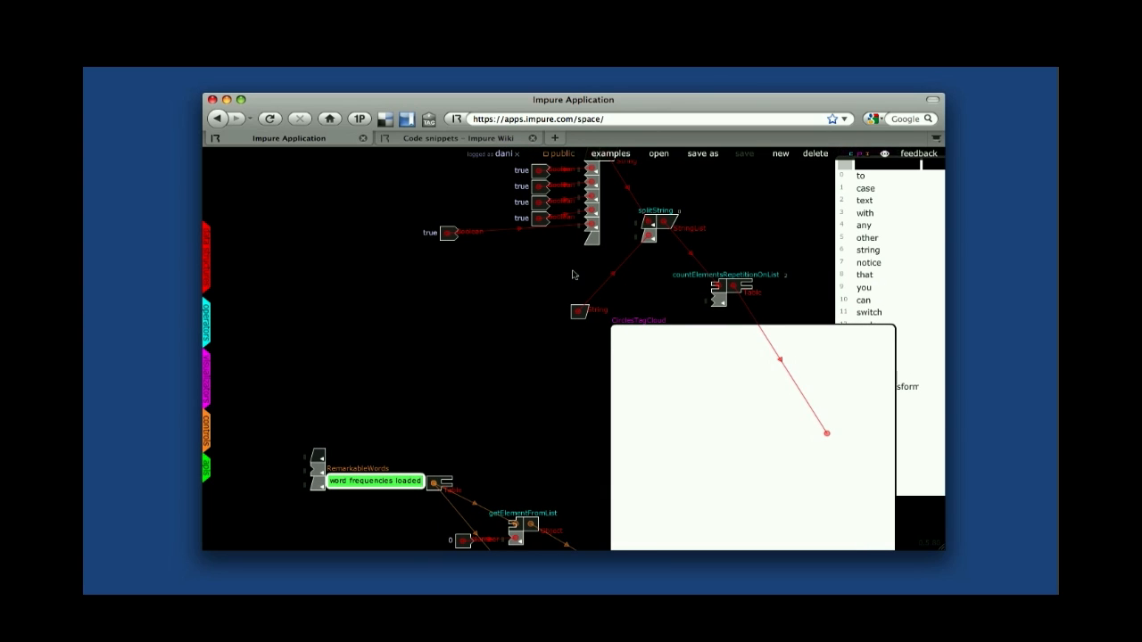
mouse_move(800, 203)
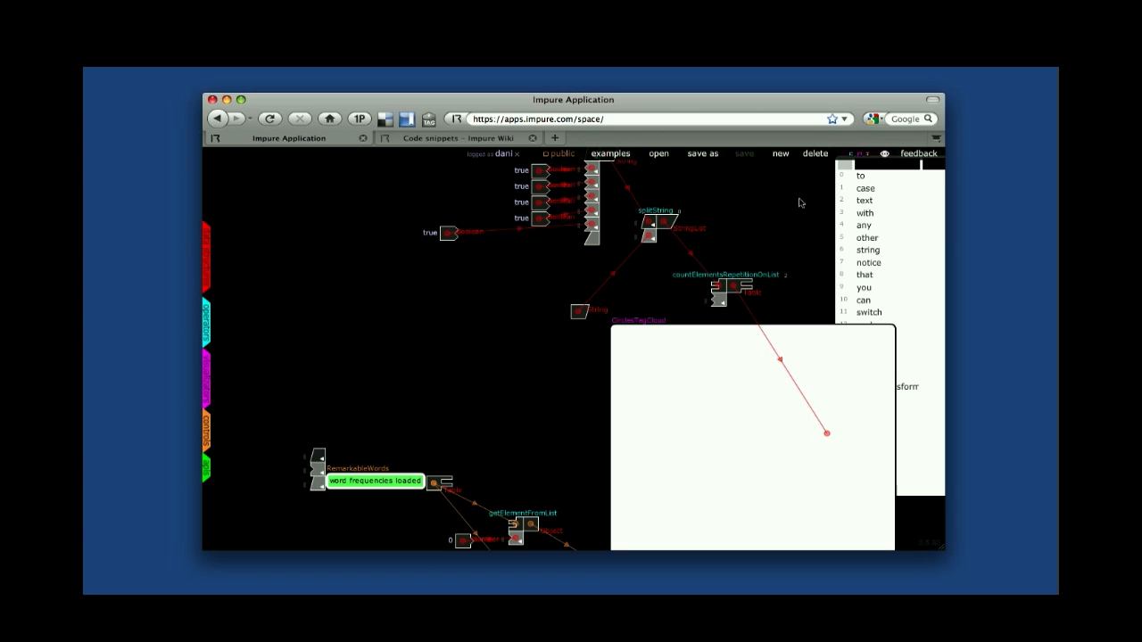